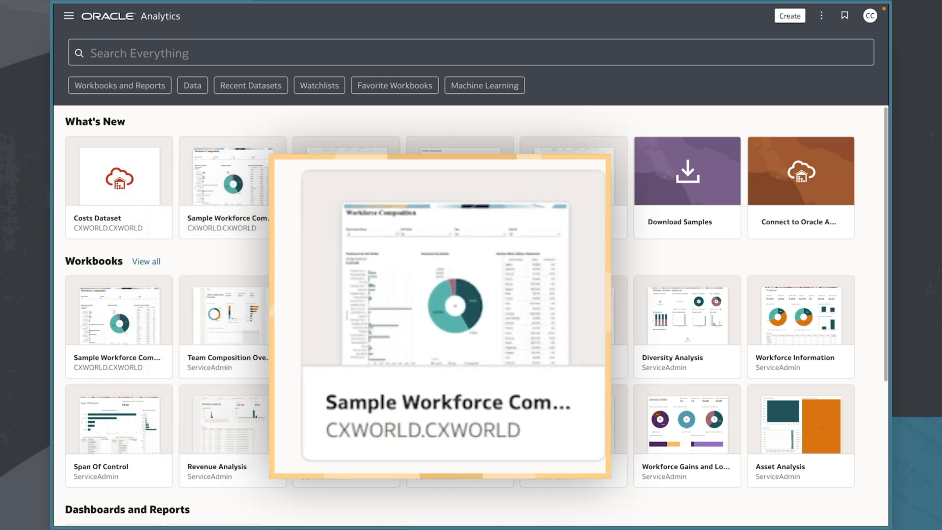
Step: Create a new workbook to bring up the Add Data dialog listing subject areas and datasets
left_click(790, 15)
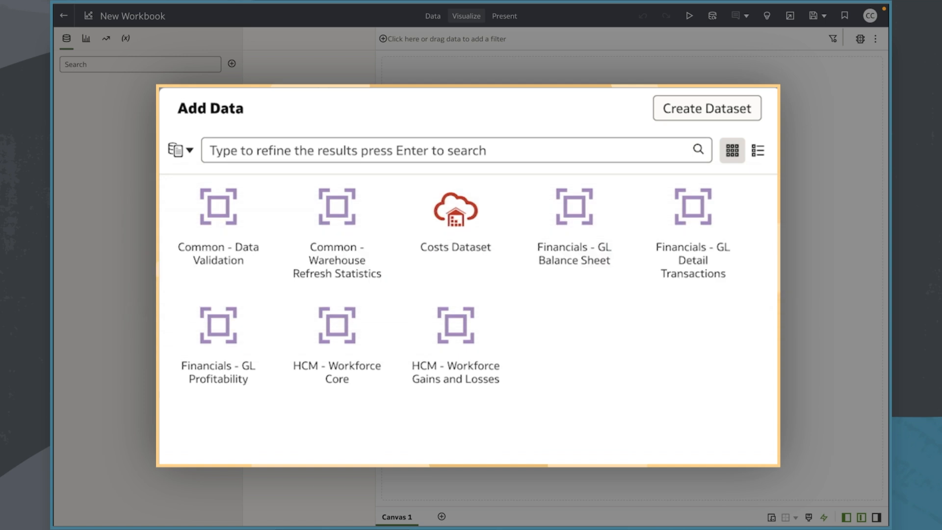